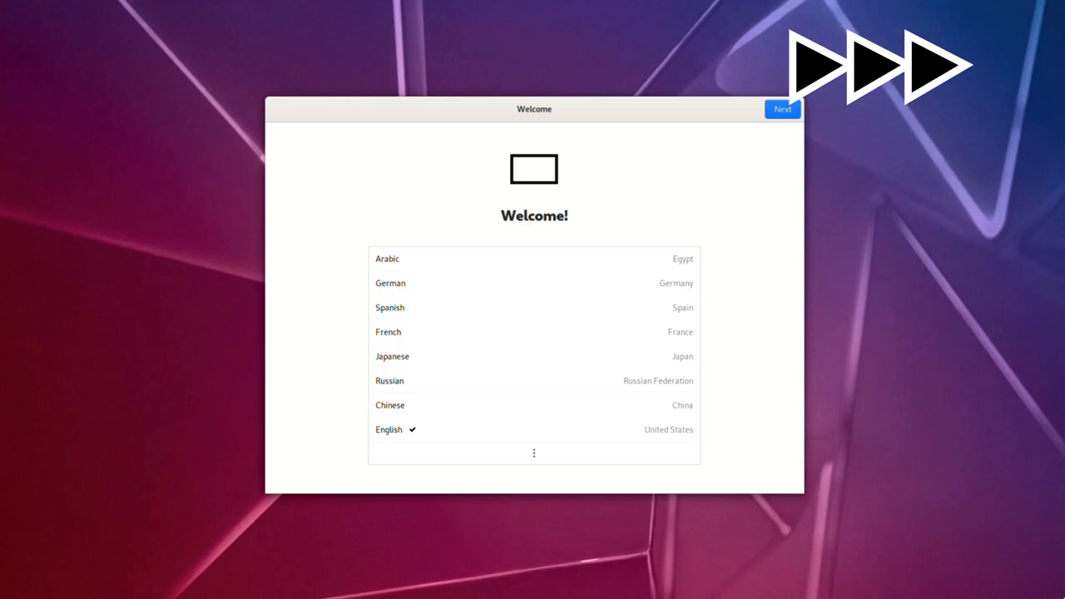
Complete first-time setup in English, keeping device name Librem and accepting the account details
{"action": "left_click", "coordinate": [782, 109]}
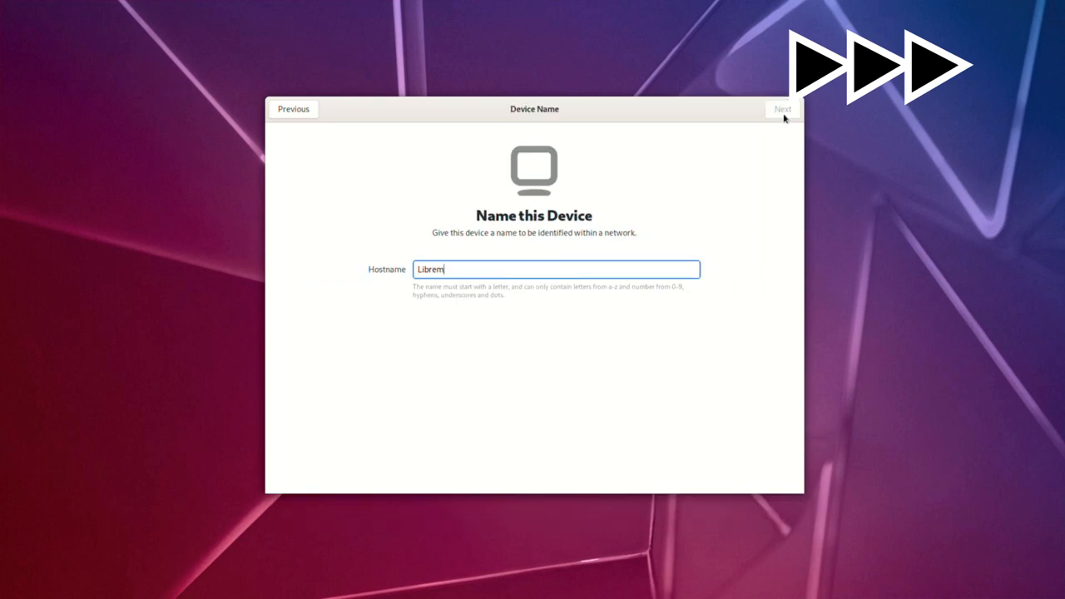
{"action": "left_click", "coordinate": [783, 109]}
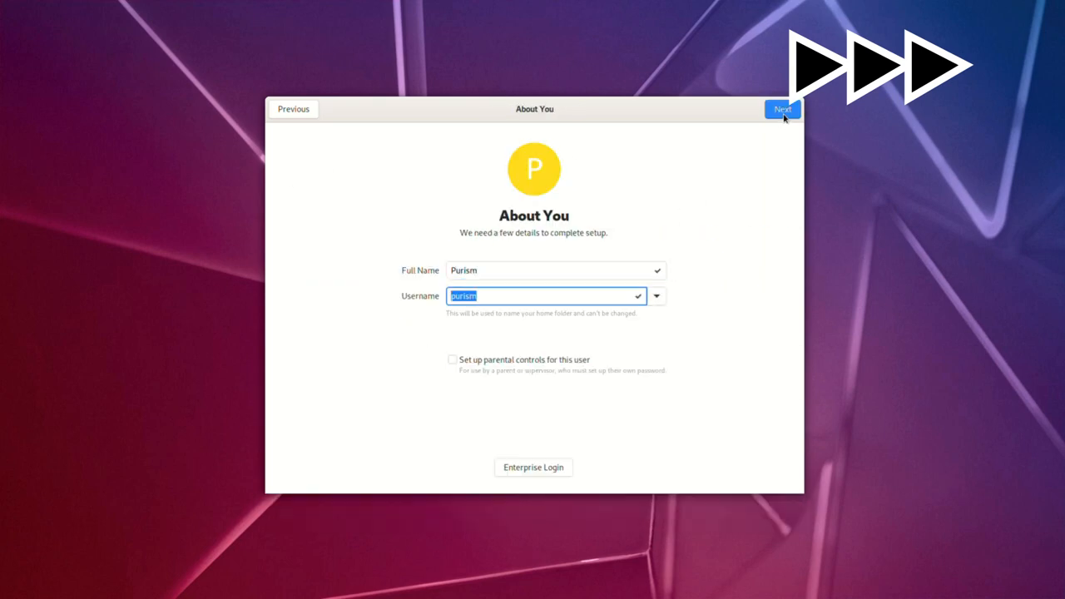
{"action": "left_click", "coordinate": [782, 109]}
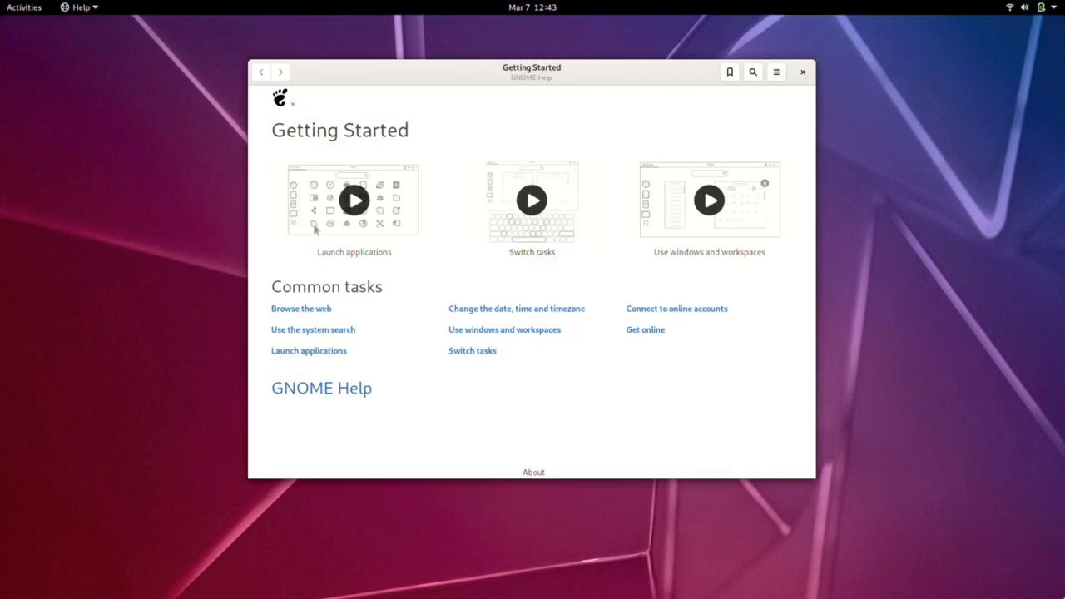
{"action": "left_click", "coordinate": [23, 6]}
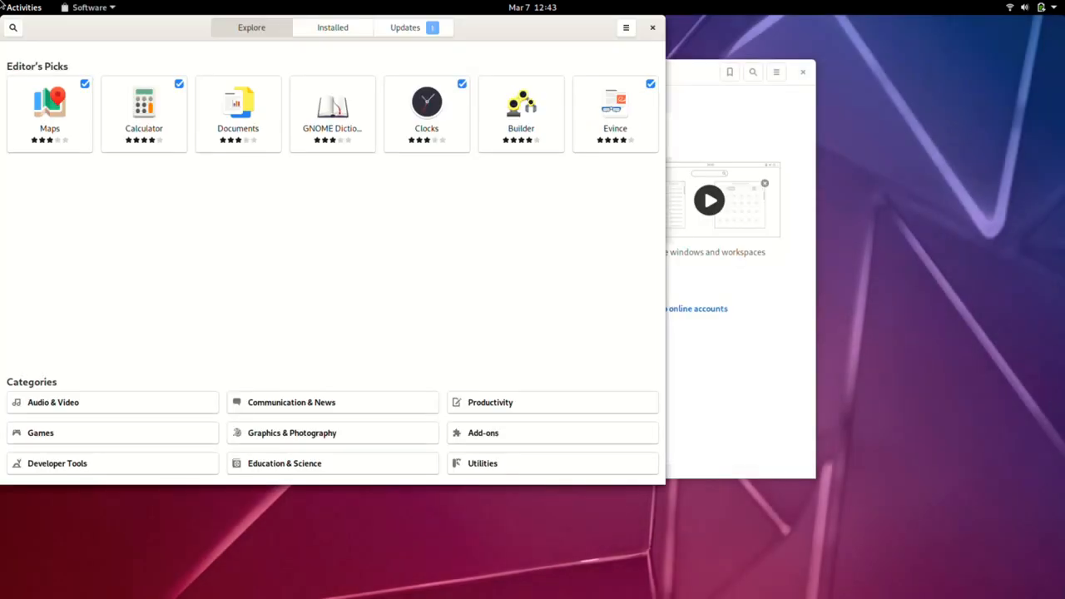
Download the OS Updates entry from the Updates list, then choose Restart & Update
{"action": "left_click", "coordinate": [405, 27]}
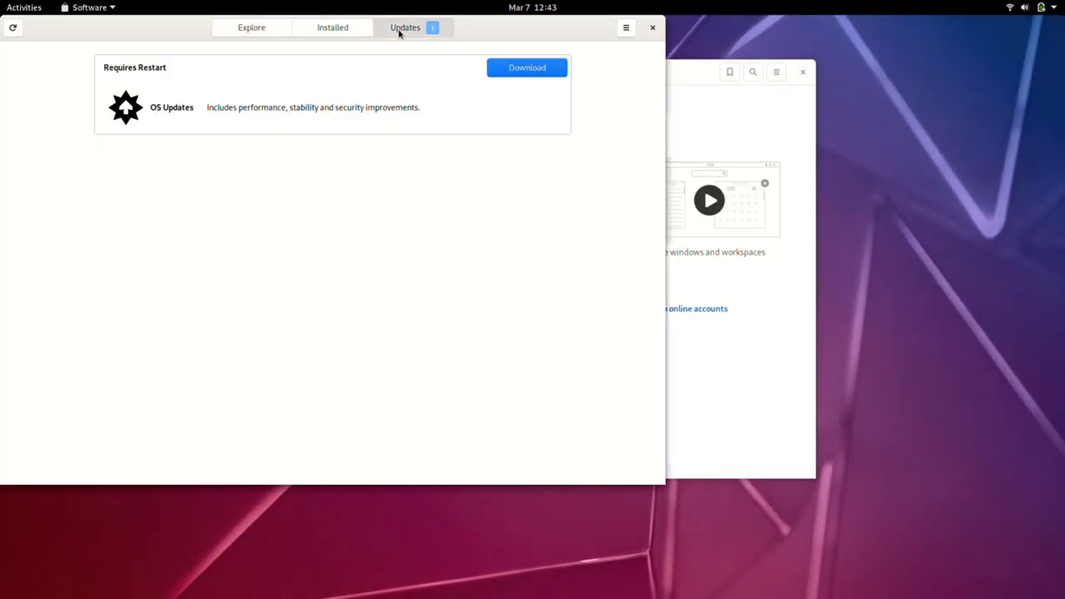
{"action": "mouse_move", "coordinate": [475, 65]}
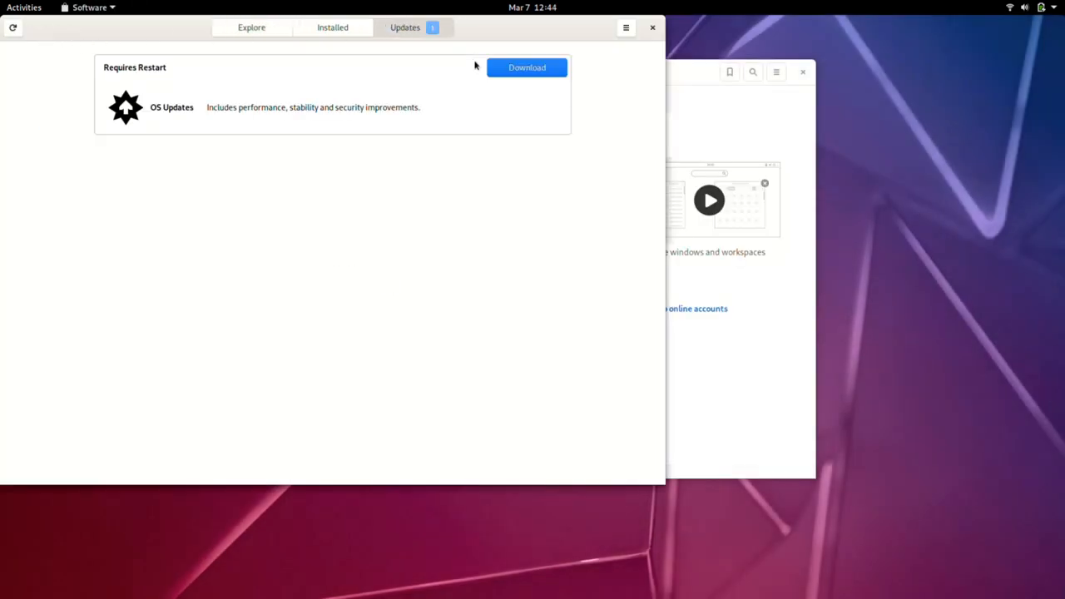
{"action": "left_click", "coordinate": [527, 67]}
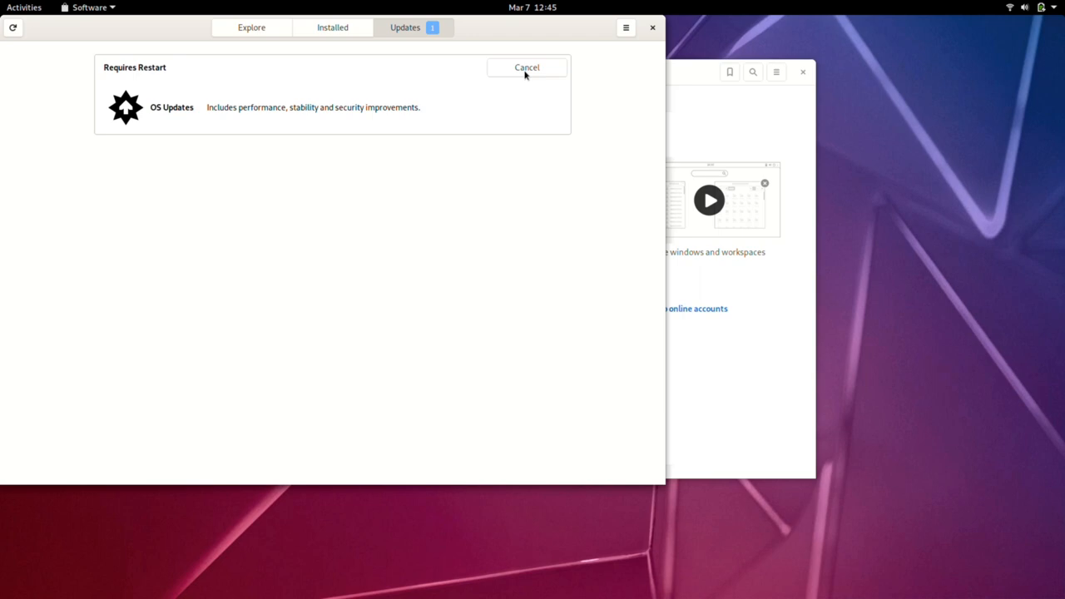
{"action": "left_click", "coordinate": [526, 68]}
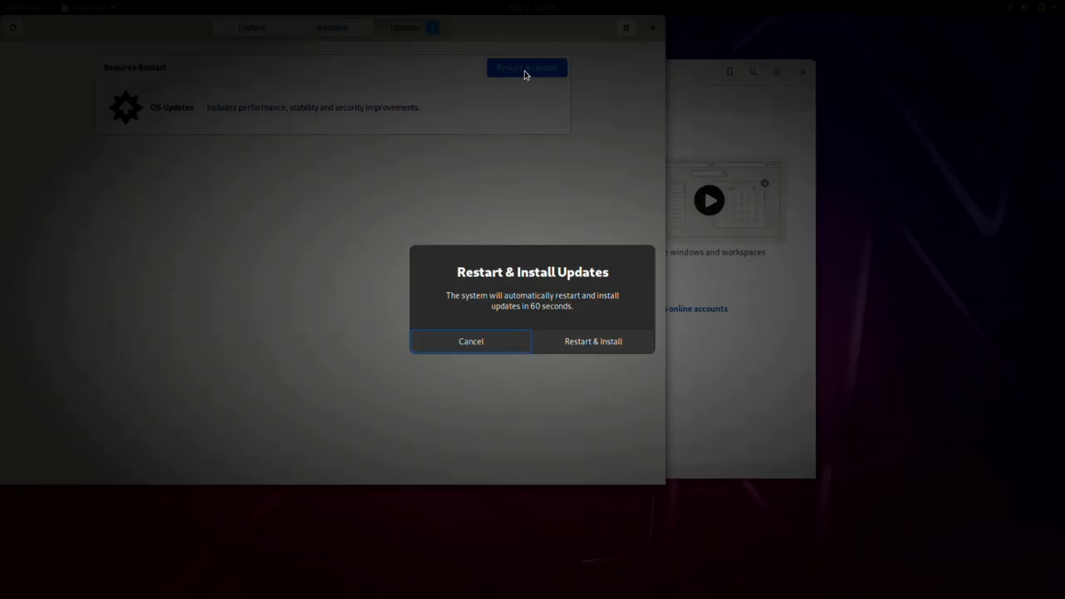